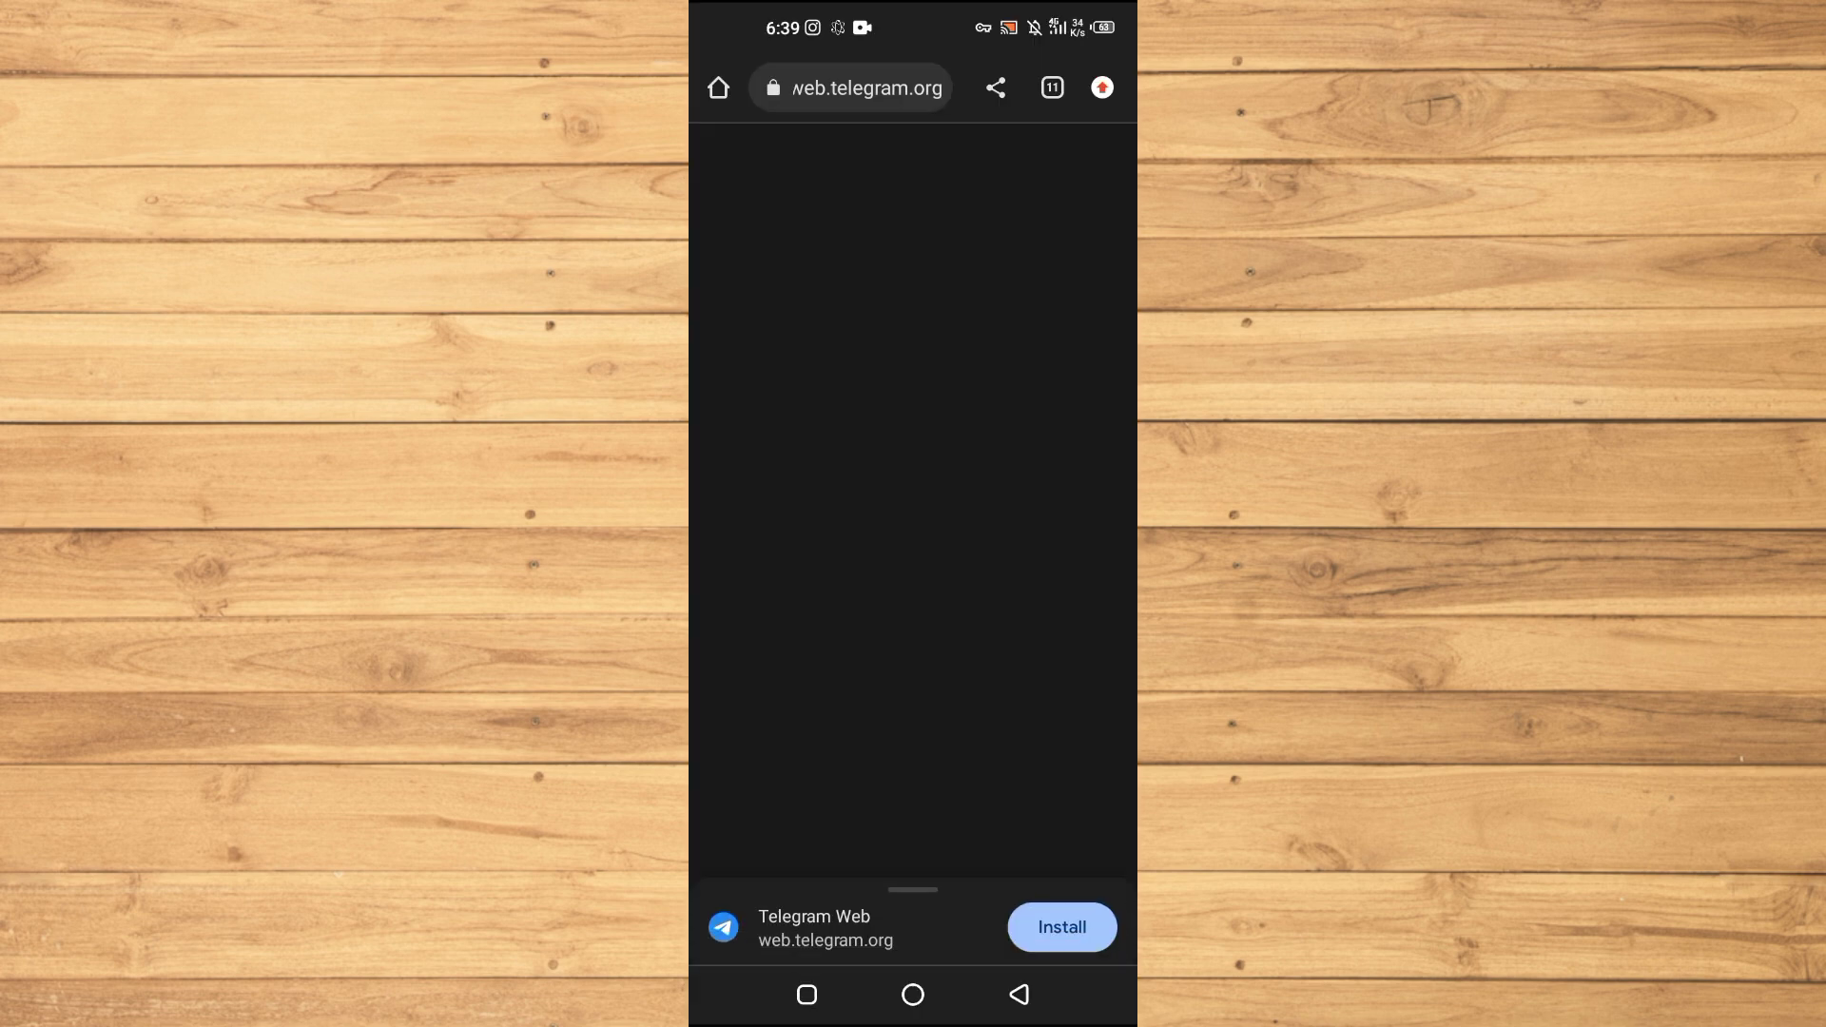
Let web.telegram.org finish loading until the logged-in chat list with contacts appears
left_click(852, 88)
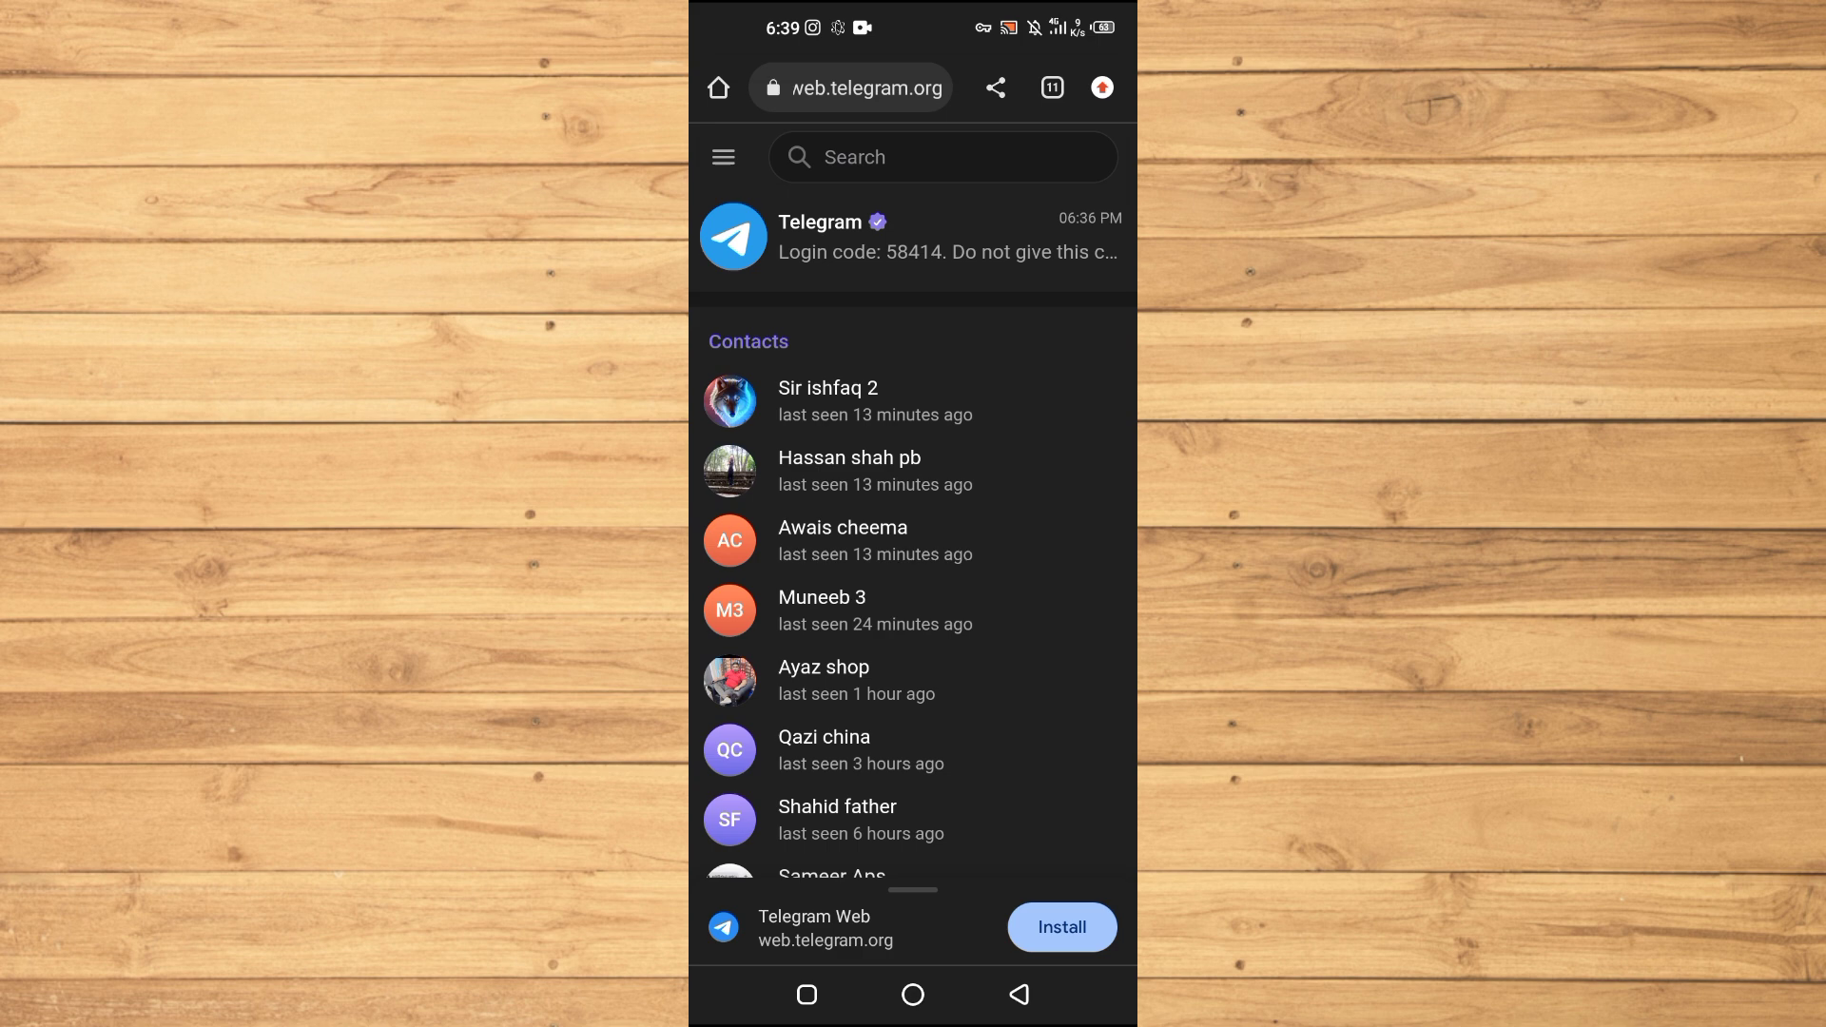
Go from the hamburger menu to the account's Settings page
left_click(722, 156)
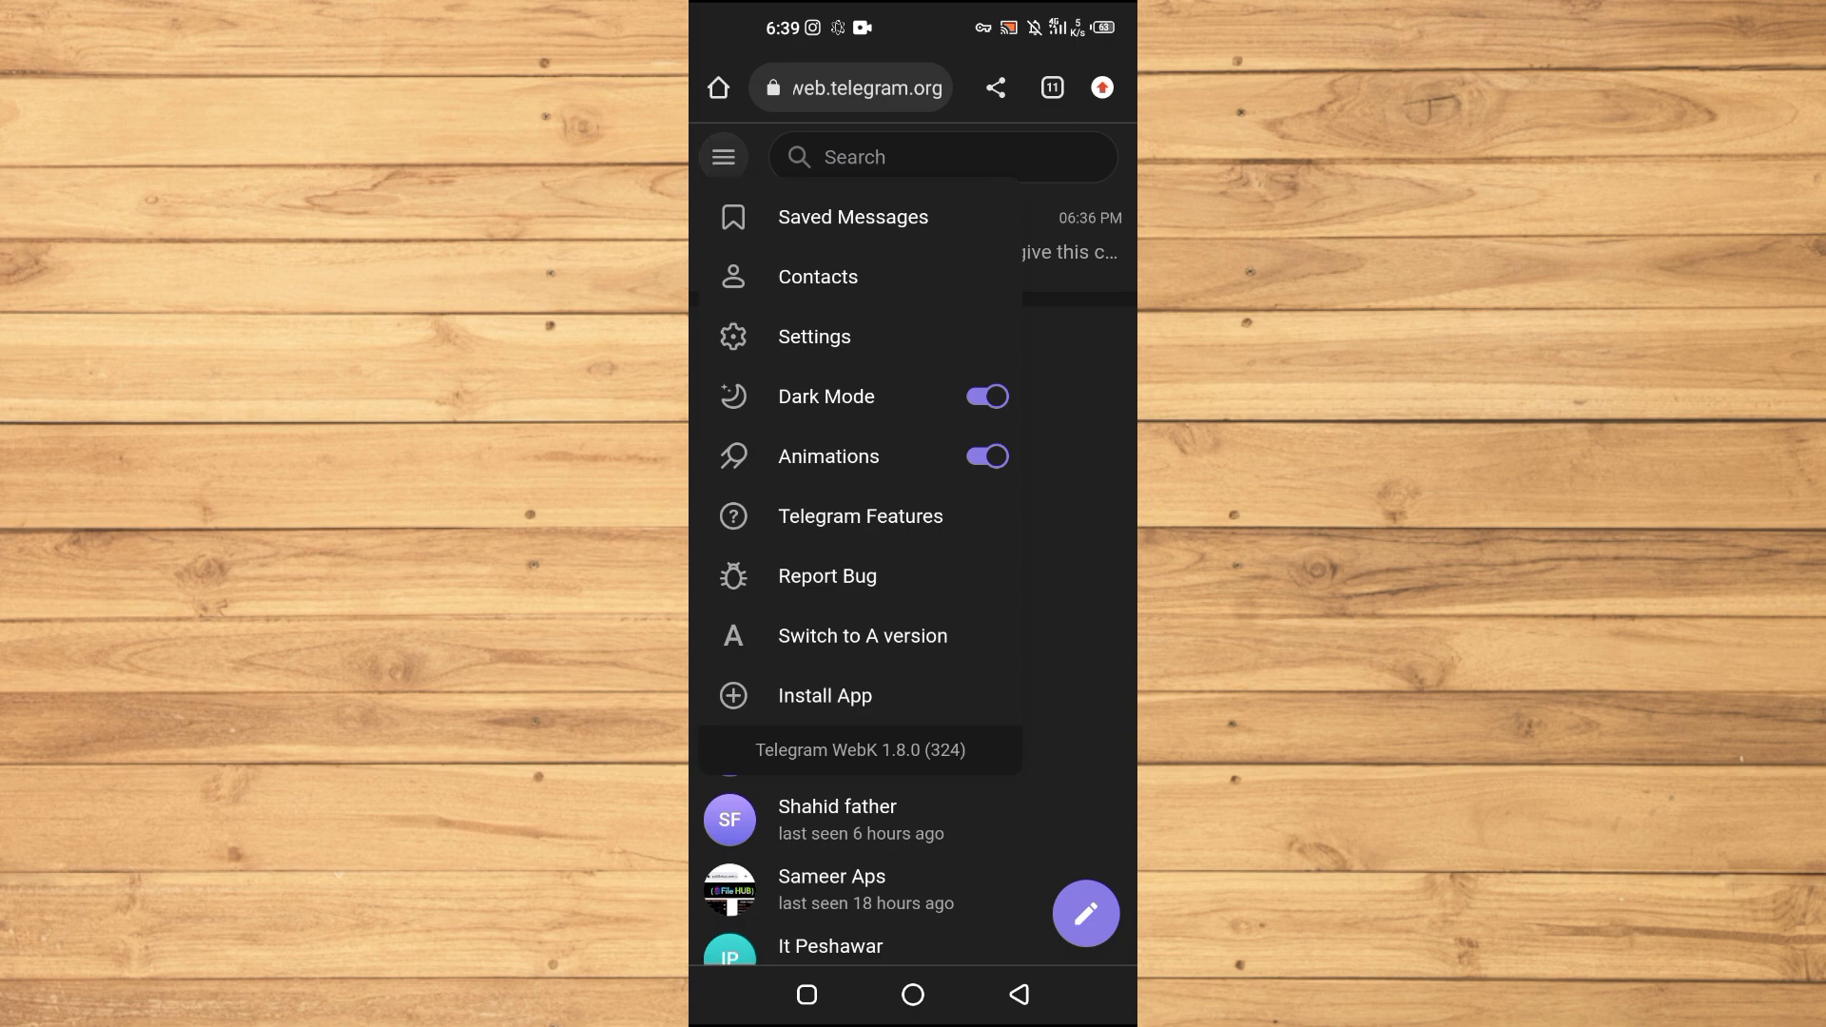
left_click(812, 337)
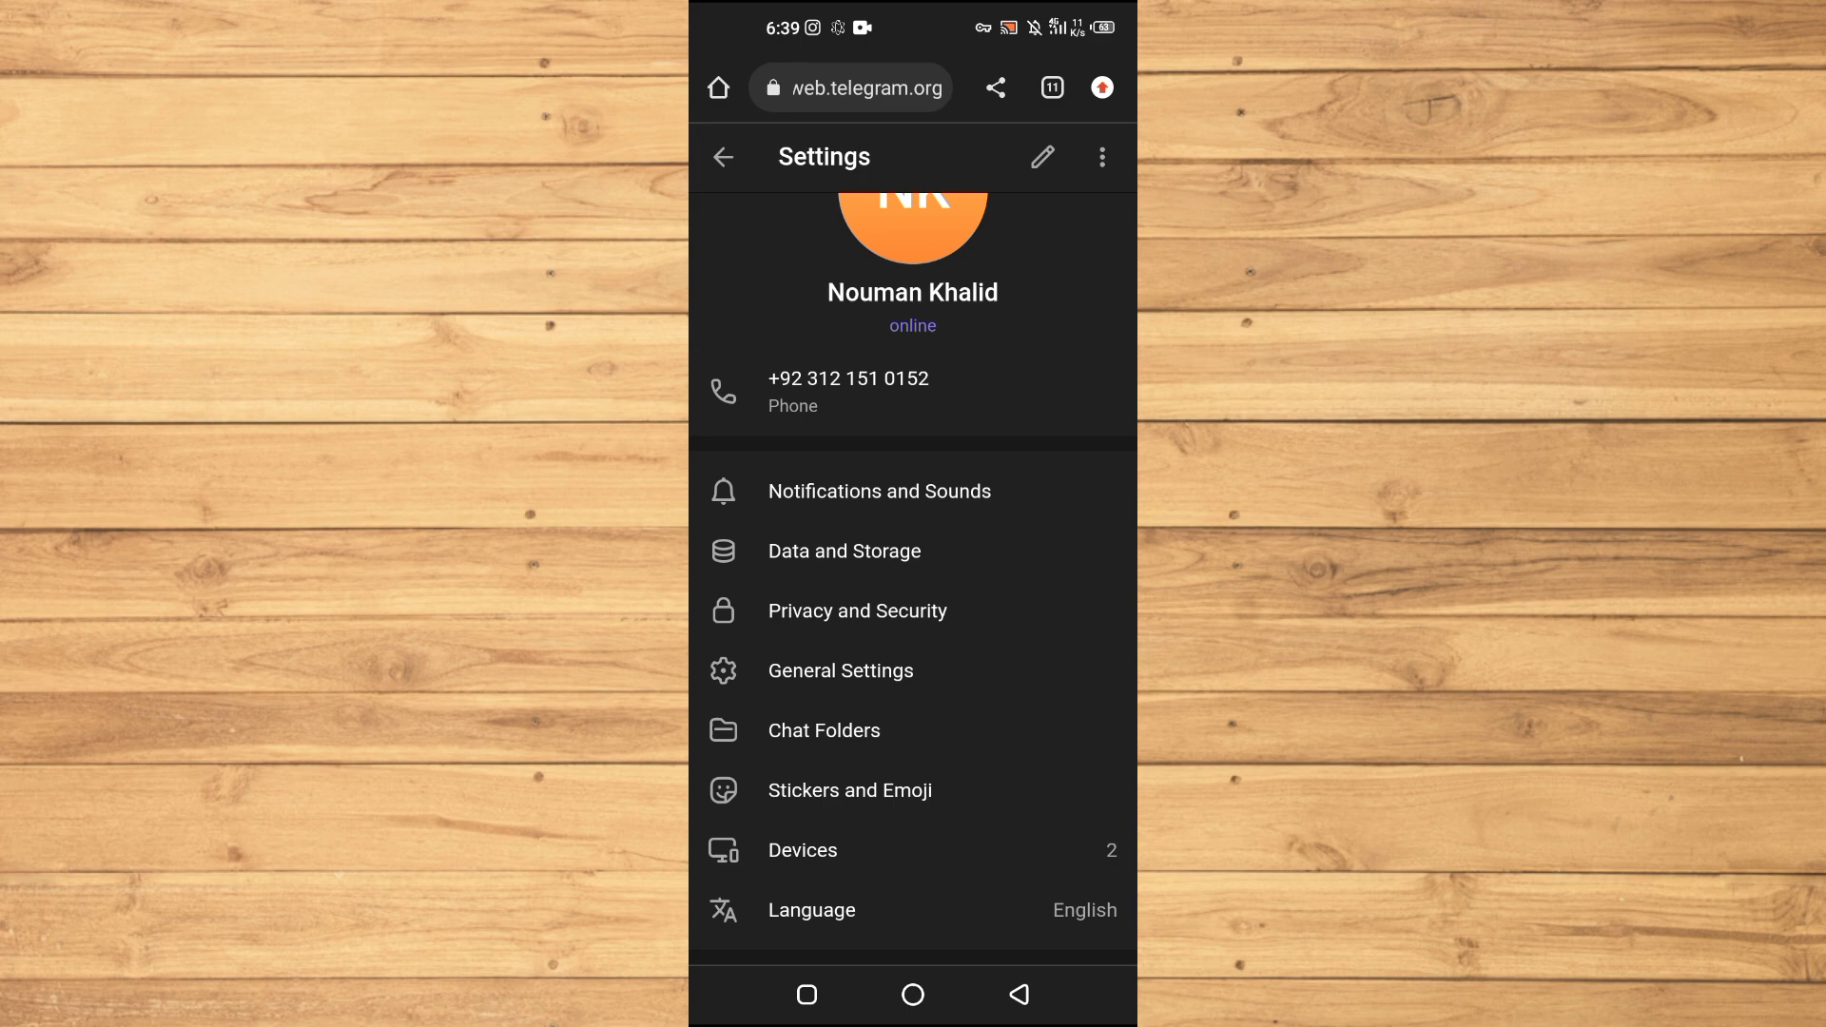
Enter Privacy and Security and scroll to the Payments and Chats options, including Delete All Cloud Drafts
left_click(857, 611)
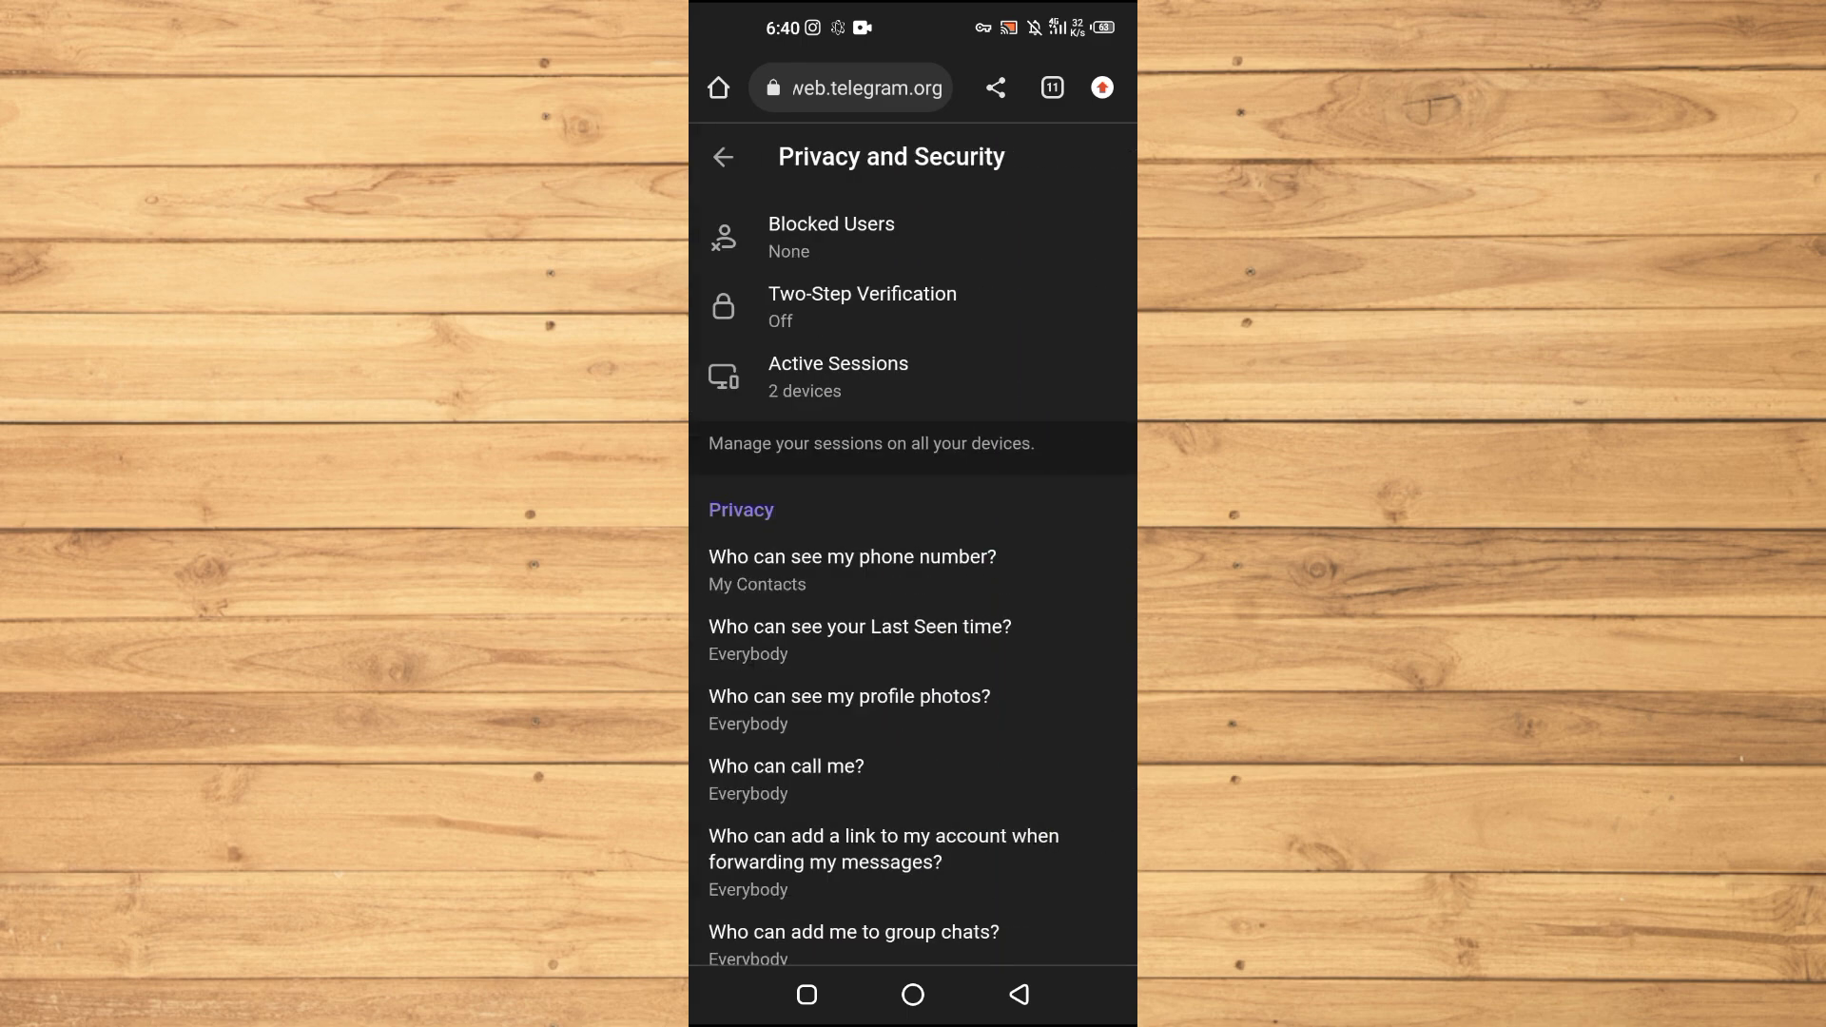
scroll("down", 3)
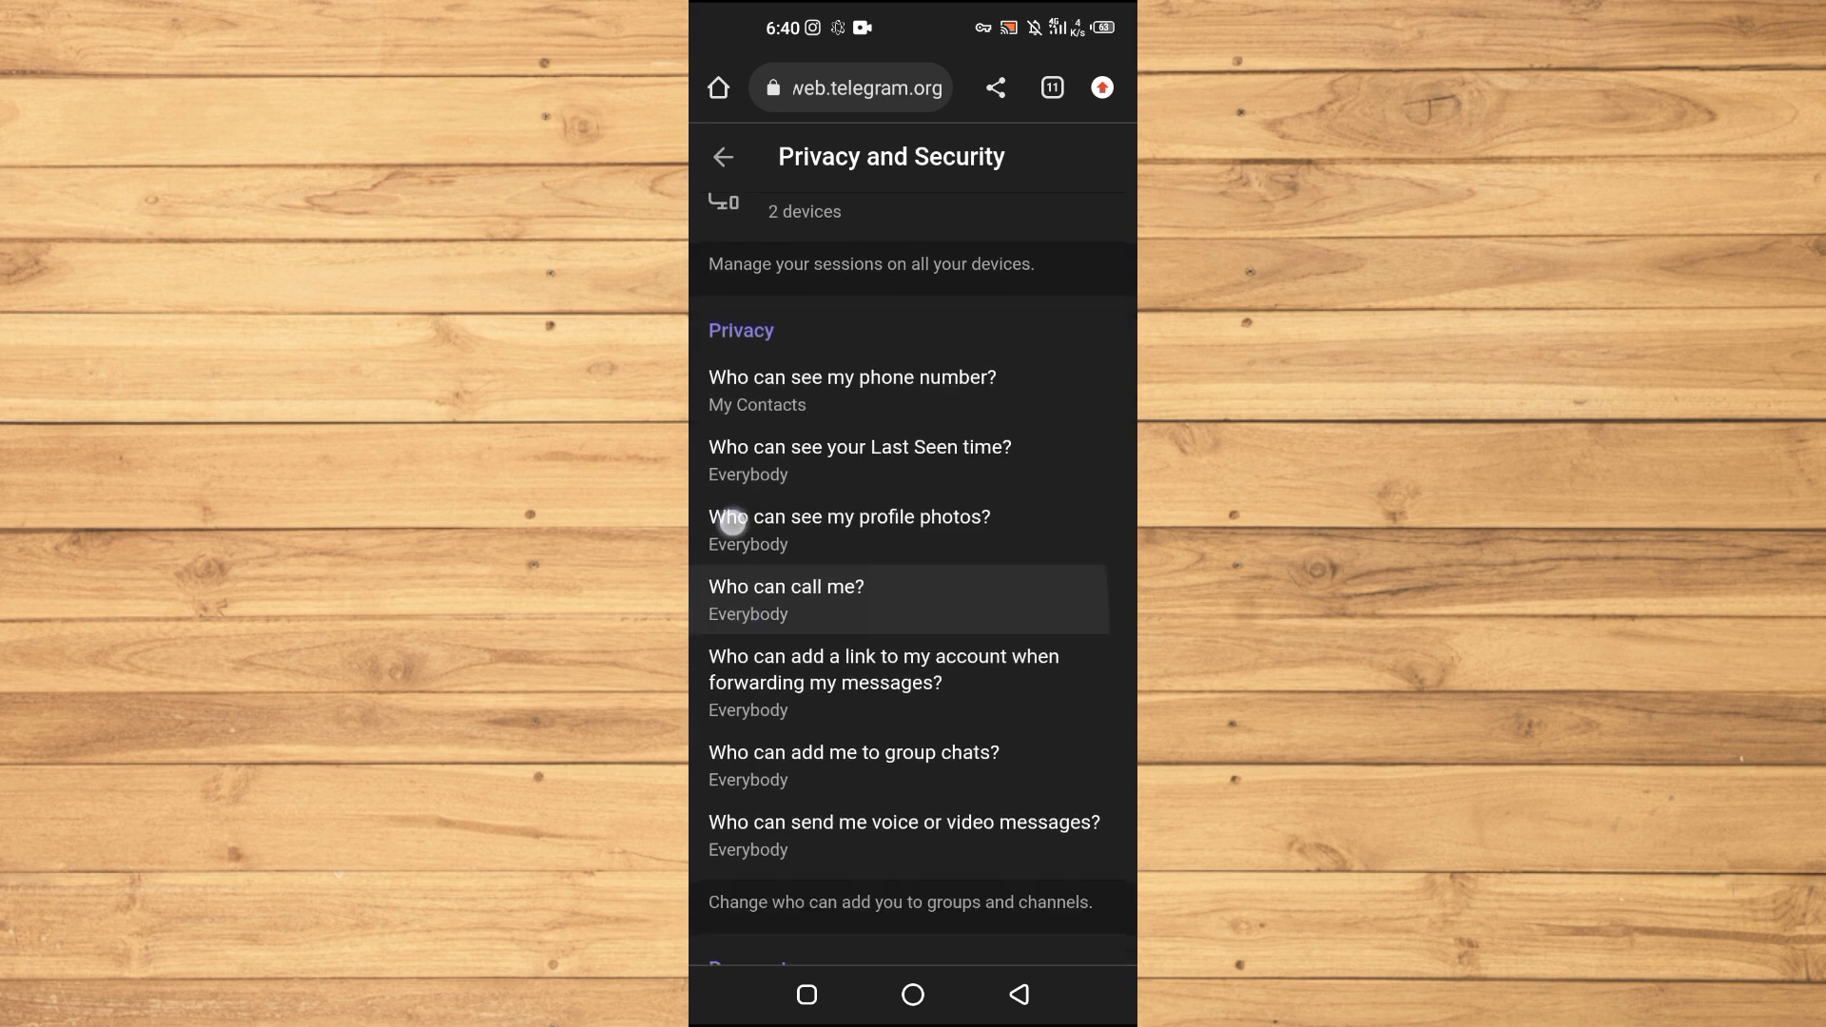
scroll("down", 3)
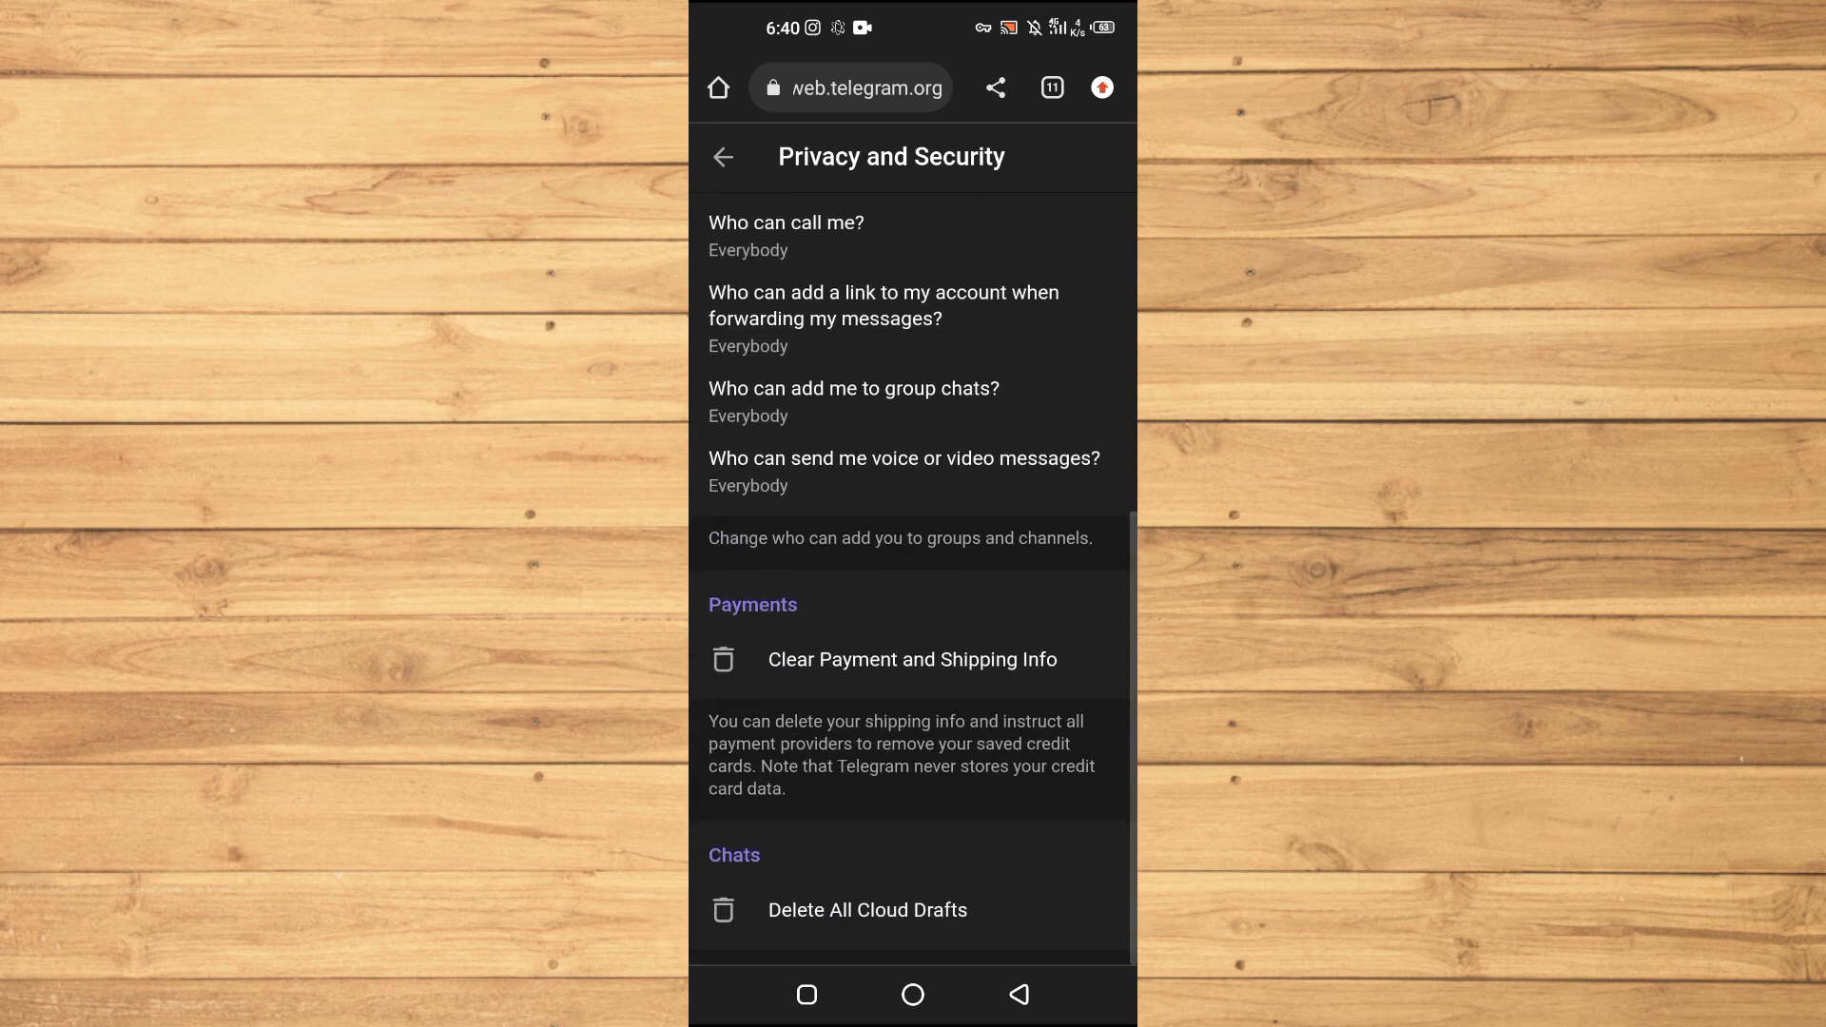